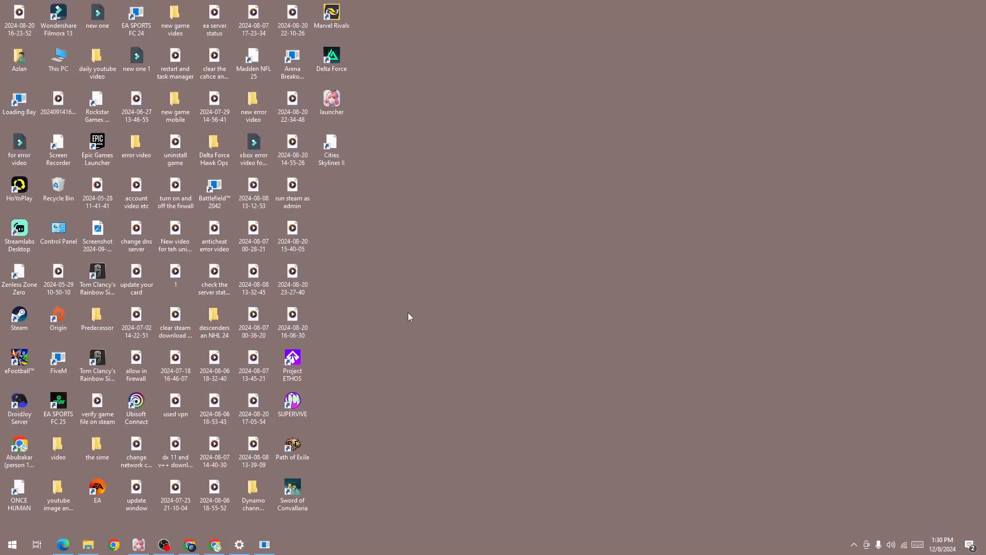
# Bring up the Infinity Nikki launcher, then reach the Windows Update settings page showing the PC is up to date
pyautogui.click(138, 545)
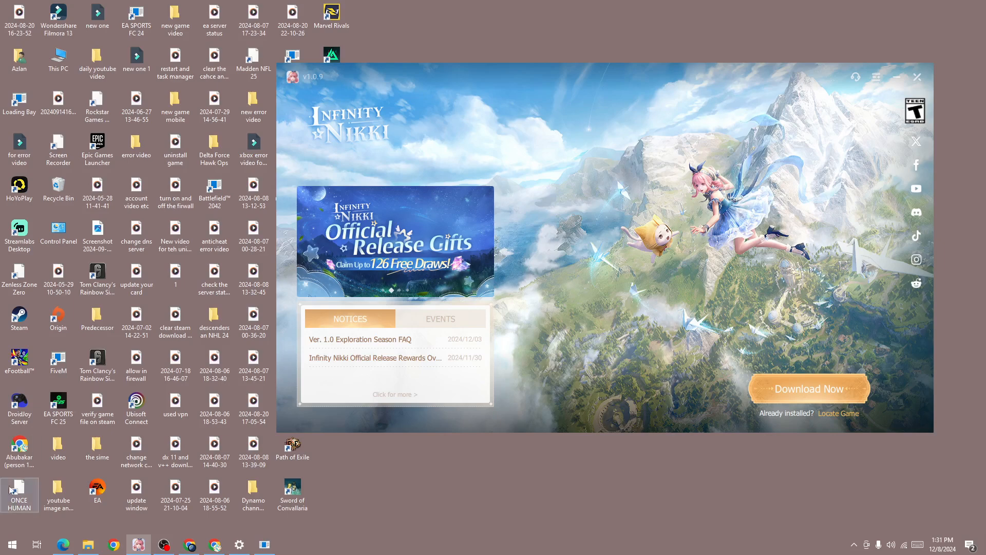
pyautogui.click(13, 542)
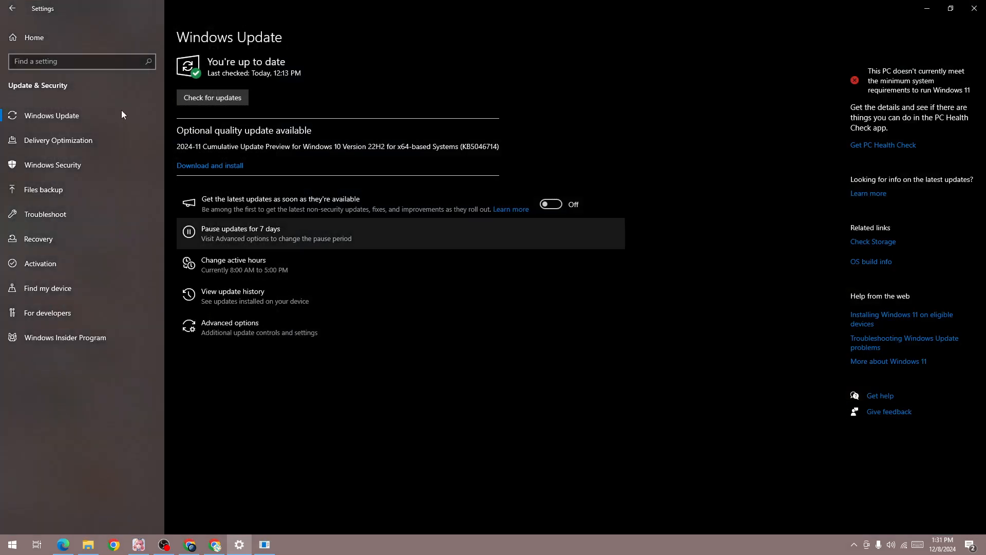
pyautogui.moveTo(294, 110)
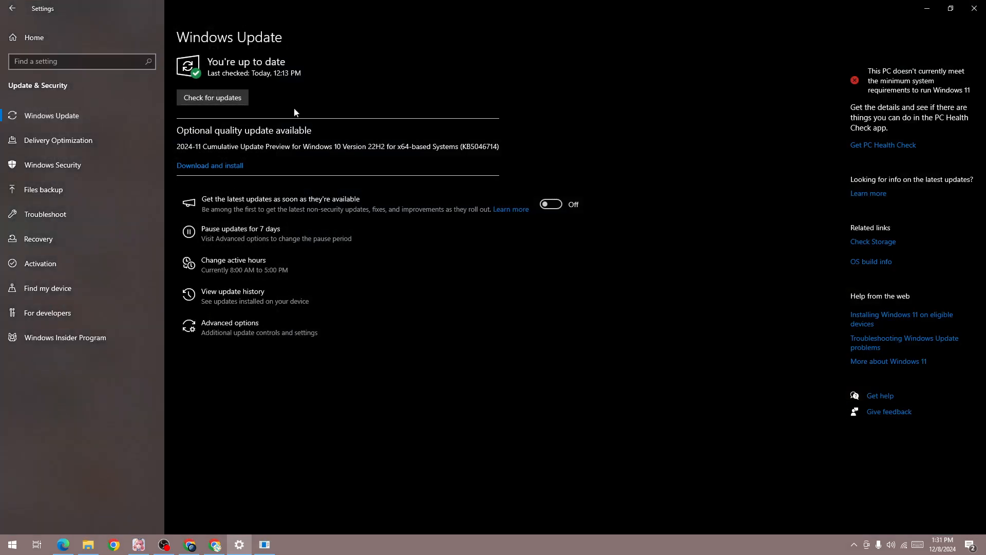
pyautogui.moveTo(234, 242)
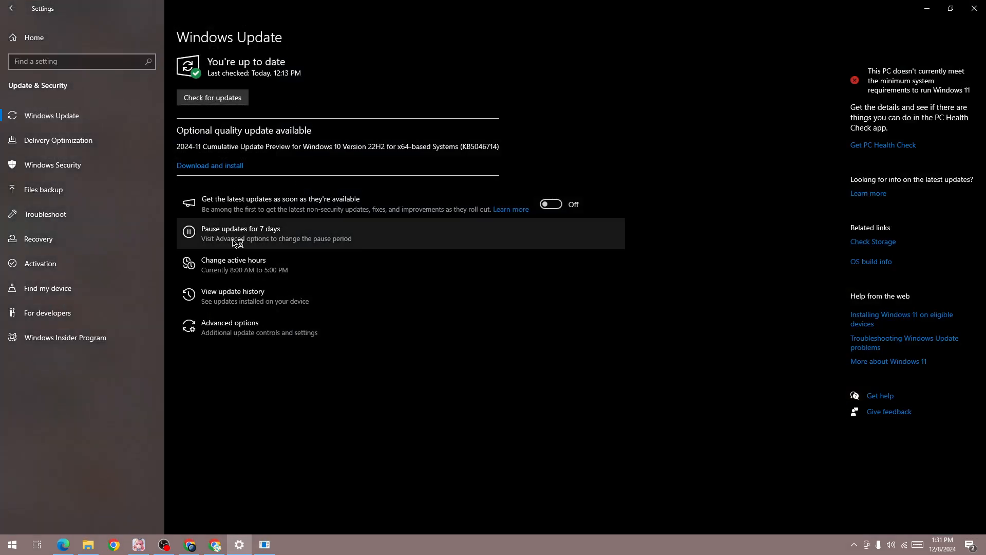
pyautogui.moveTo(258, 273)
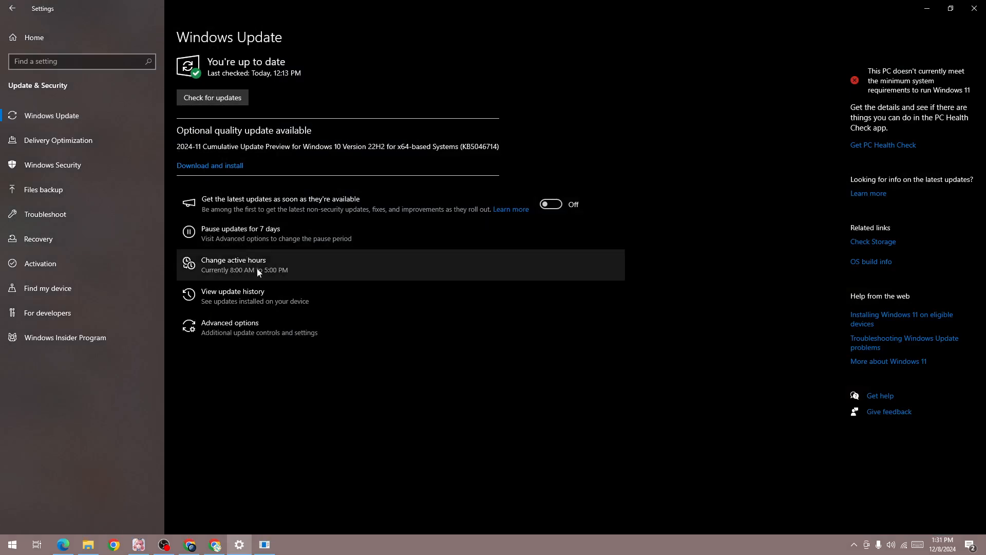
pyautogui.moveTo(300, 482)
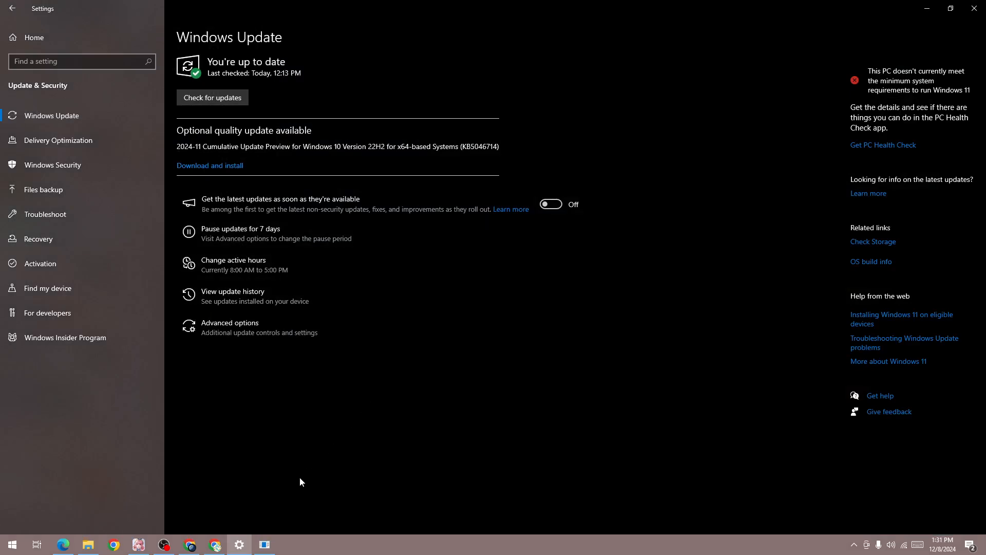